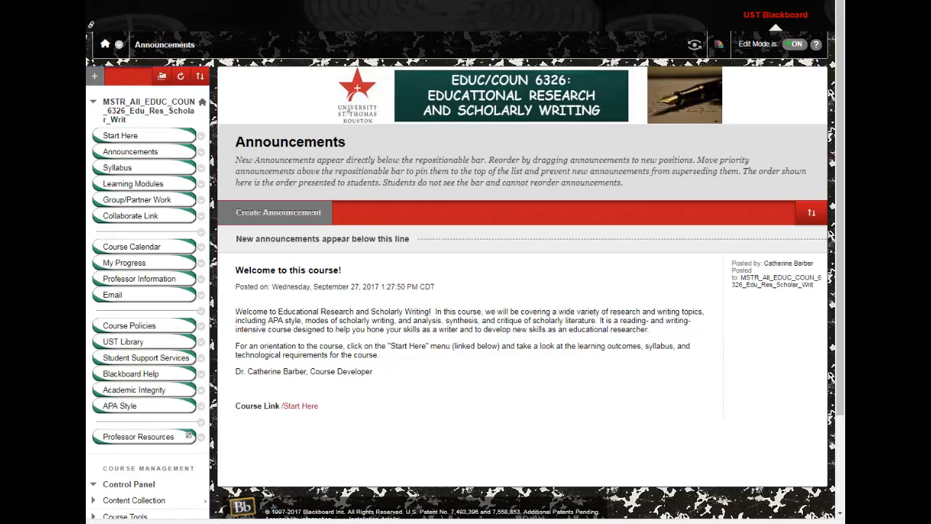
pyautogui.moveTo(88, 366)
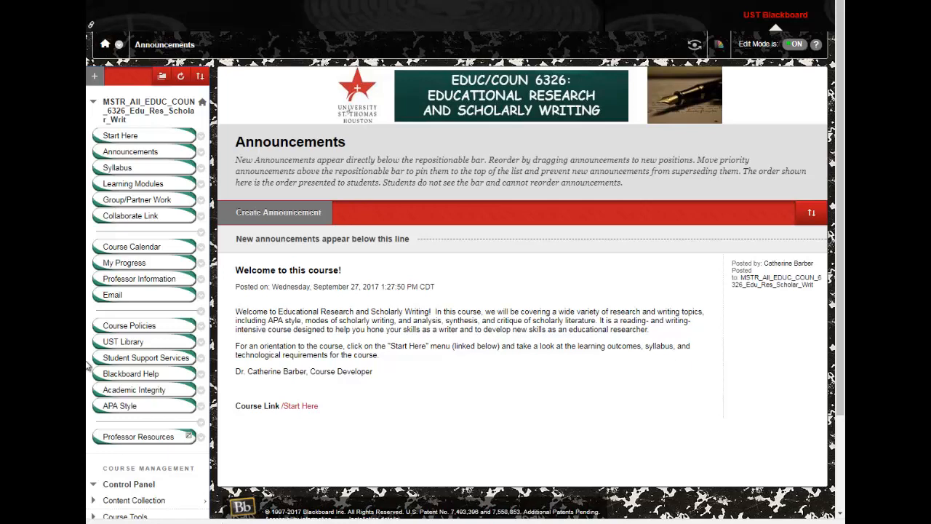
pyautogui.moveTo(300, 405)
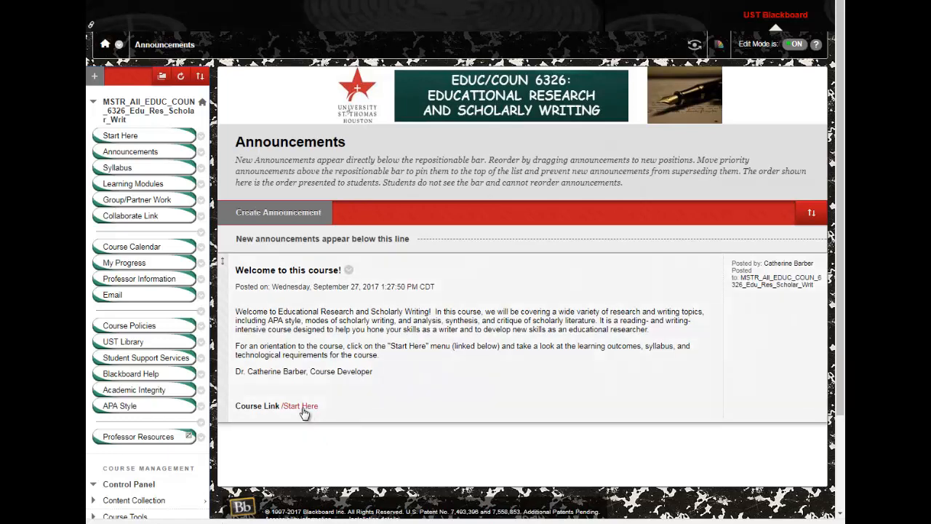
# - Open the Start Here page from the announcement and read down to the Learning Module 1: Orientation link
pyautogui.click(300, 404)
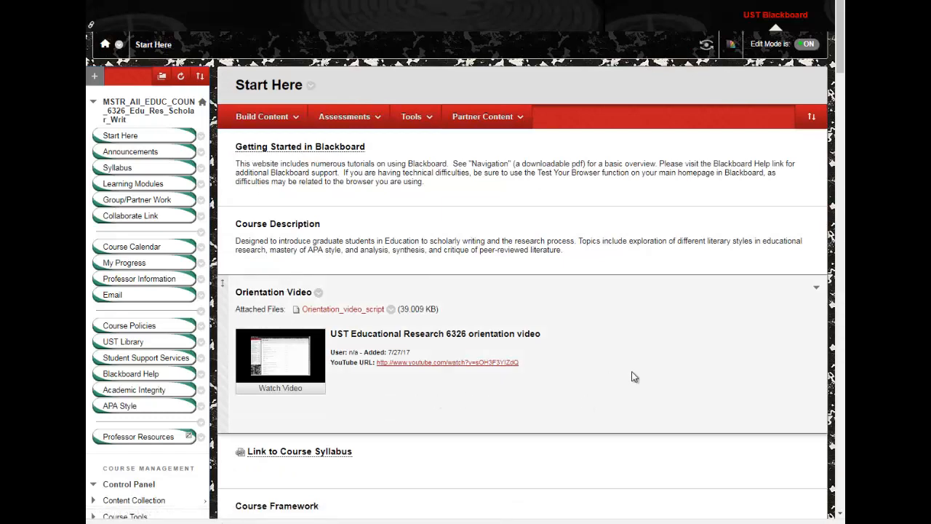
pyautogui.scroll(-3)
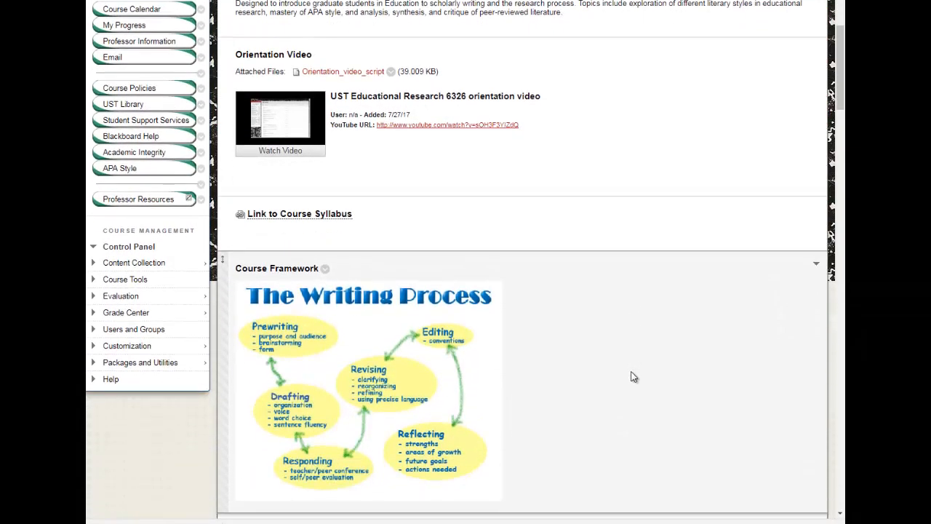
pyautogui.scroll(-3)
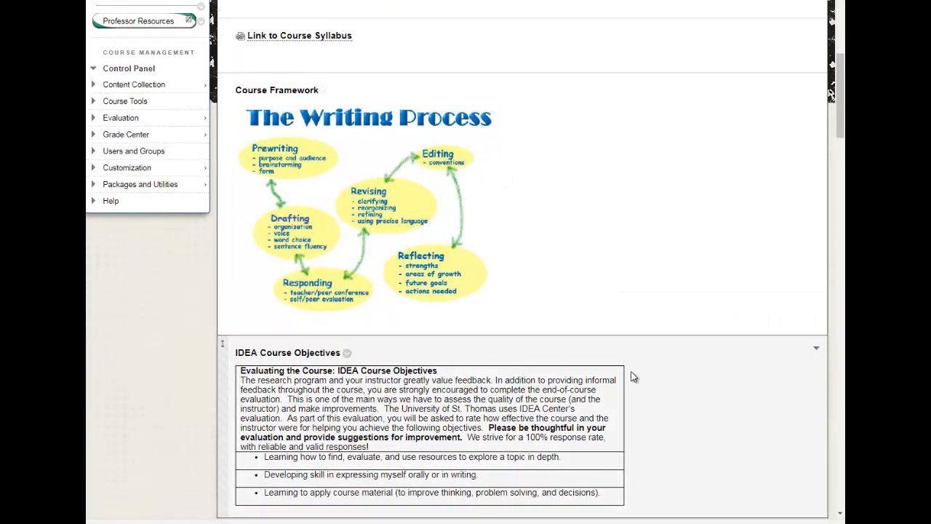
pyautogui.scroll(-3)
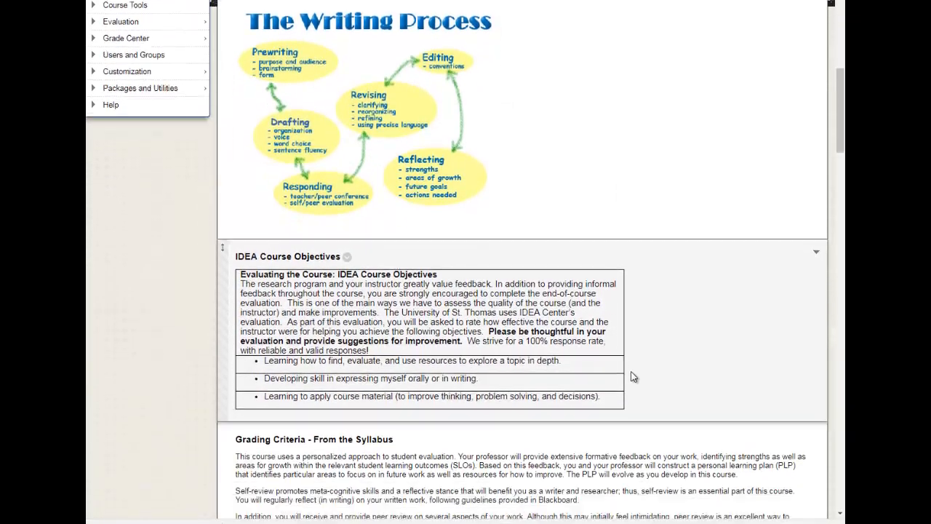
pyautogui.scroll(-3)
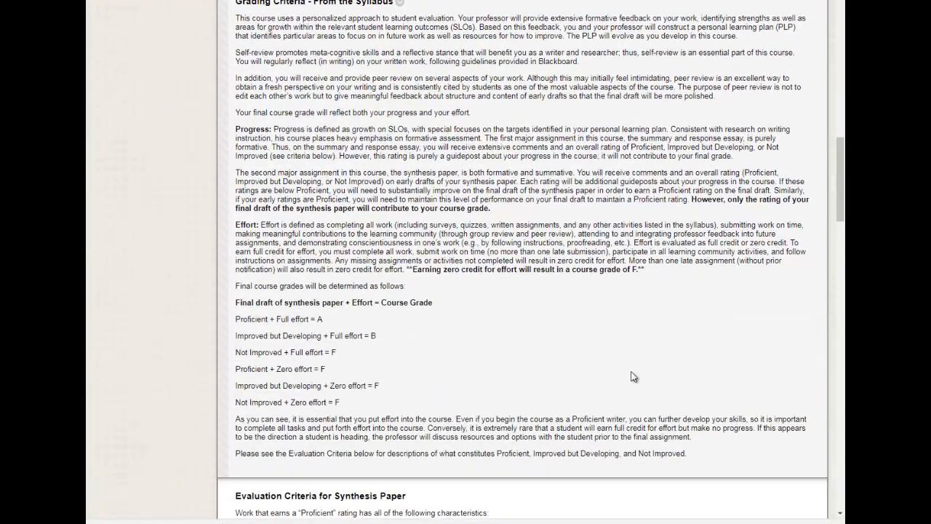
pyautogui.scroll(-3)
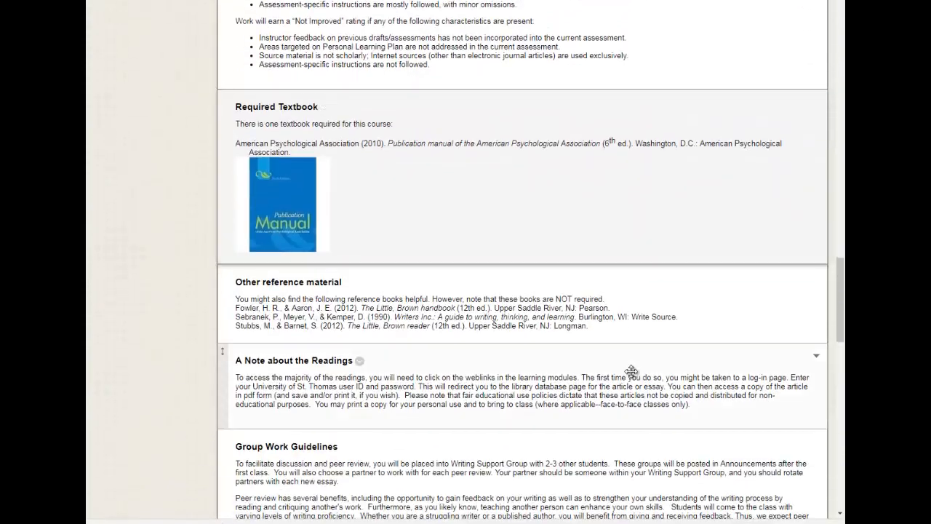
pyautogui.scroll(-3)
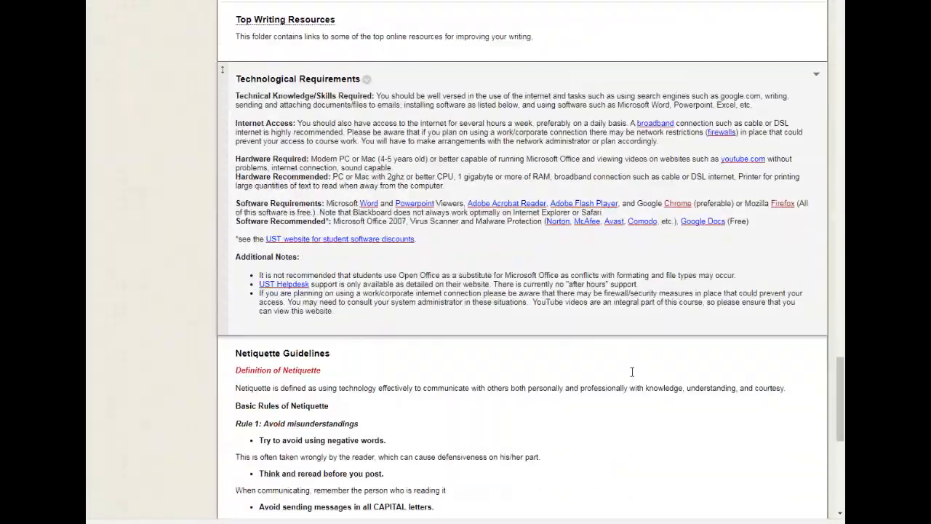
pyautogui.scroll(-3)
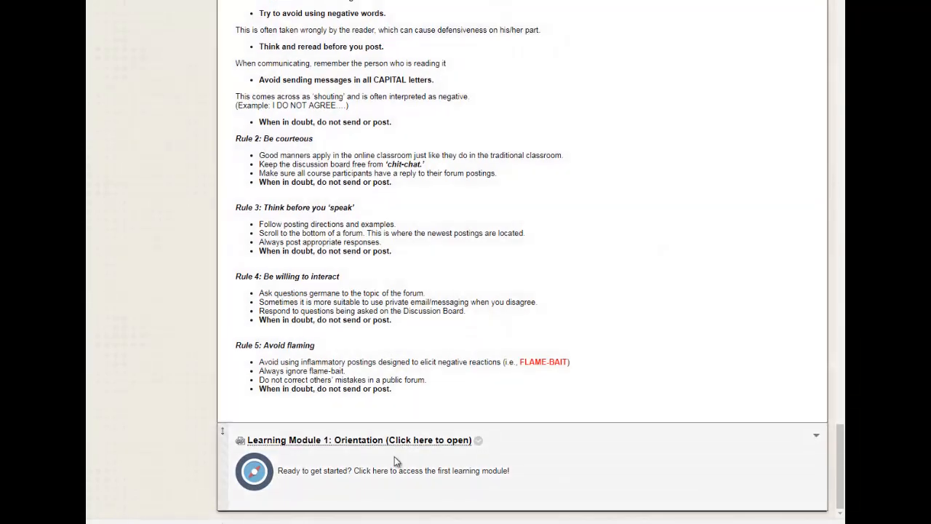
# - Open Learning Module 1: Orientation and browse the module descriptions down past Learning Module 9
pyautogui.click(358, 439)
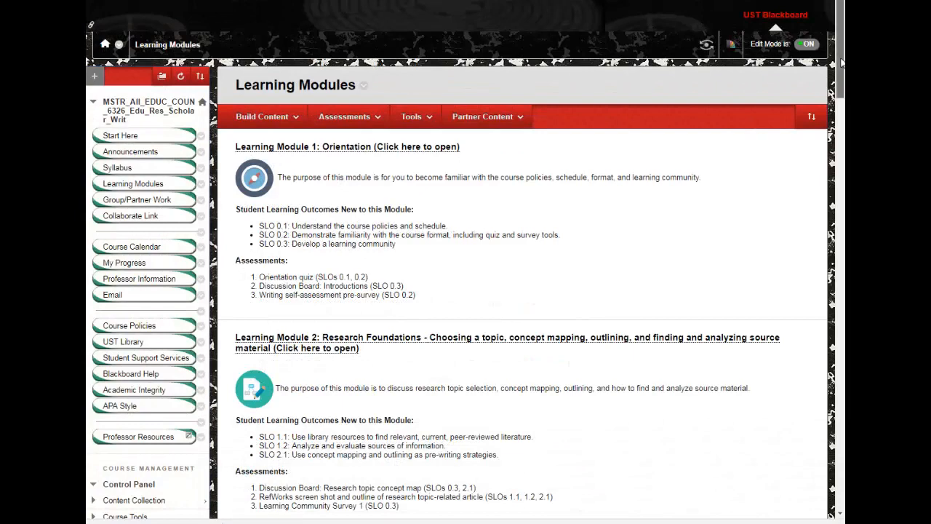
pyautogui.scroll(-3)
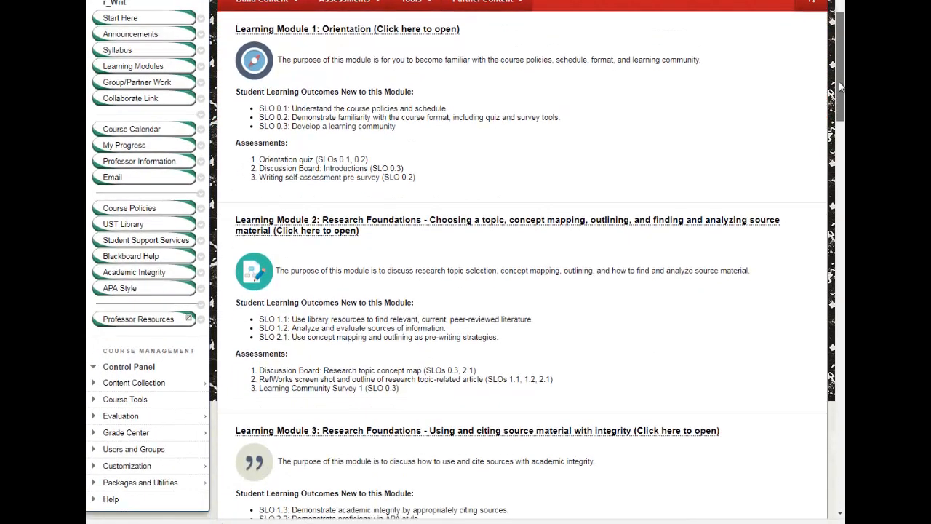
pyautogui.scroll(-3)
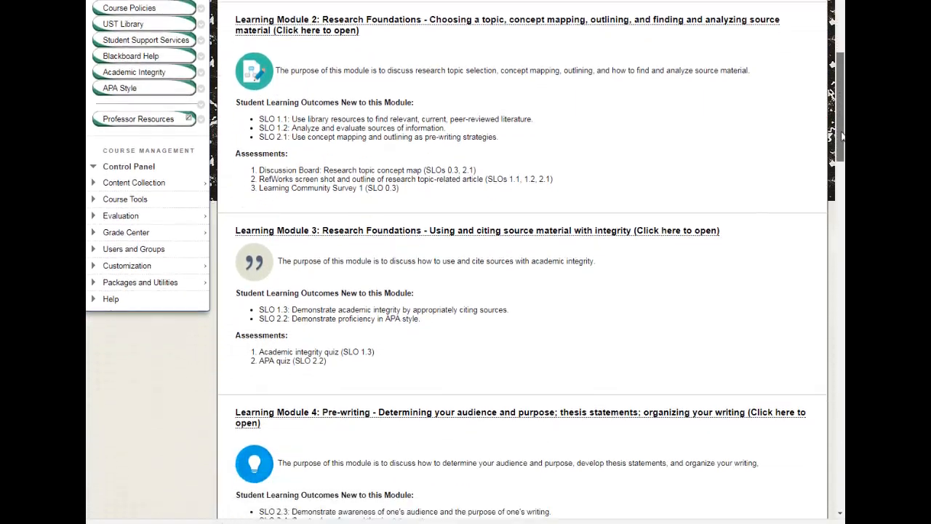
pyautogui.scroll(-3)
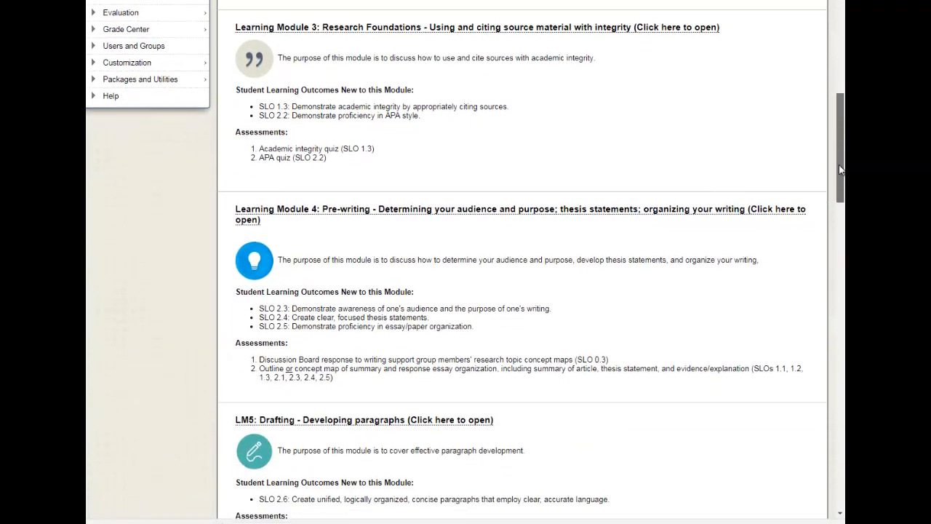
pyautogui.scroll(-3)
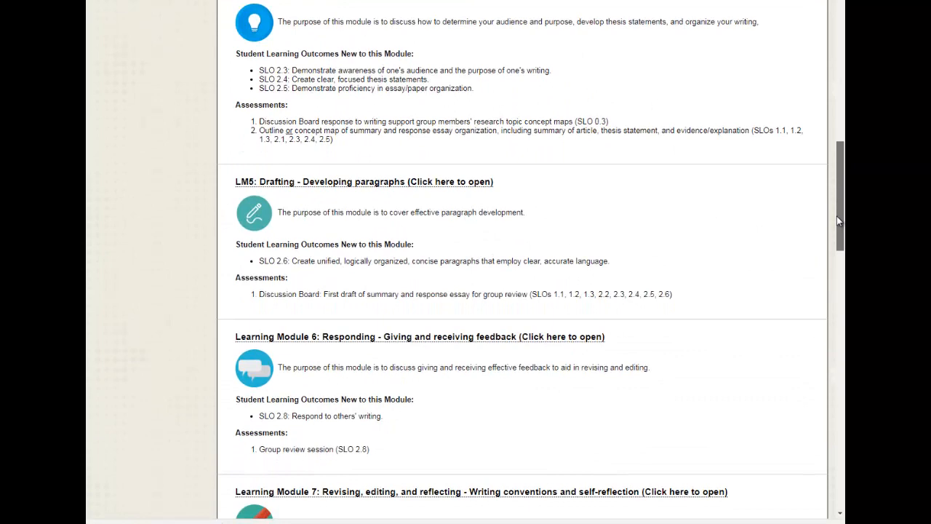
pyautogui.scroll(-3)
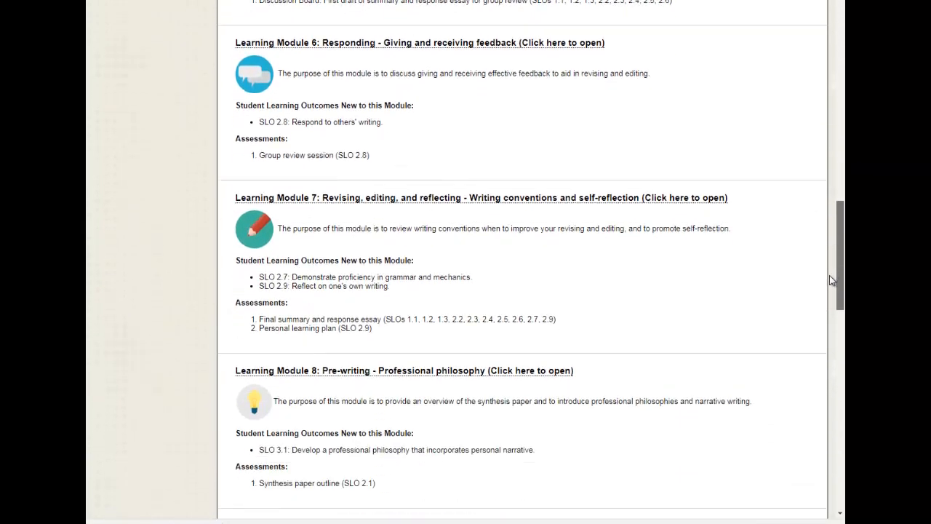
pyautogui.scroll(-3)
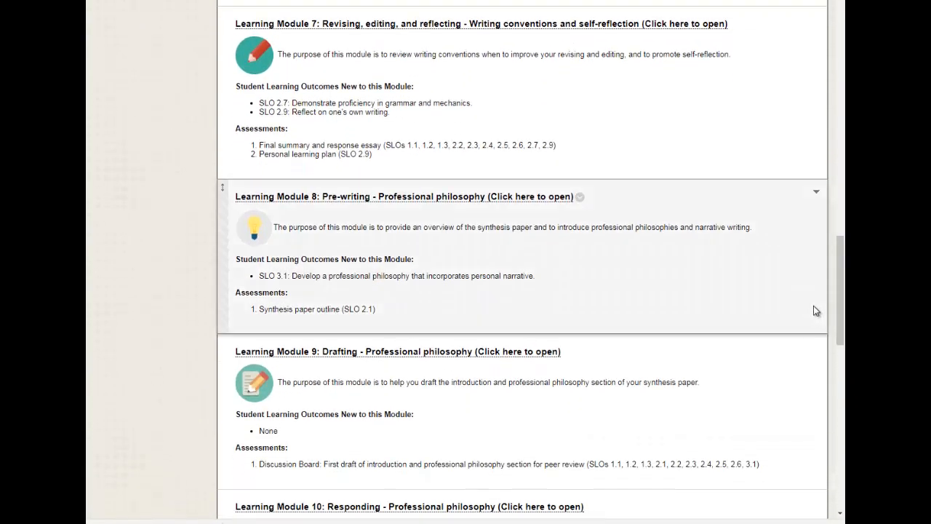
pyautogui.moveTo(739, 224)
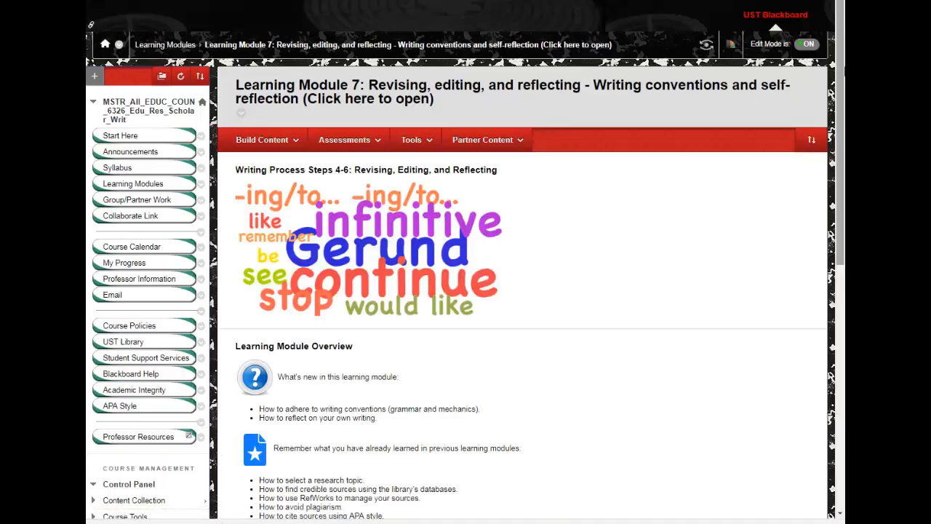
pyautogui.scroll(3)
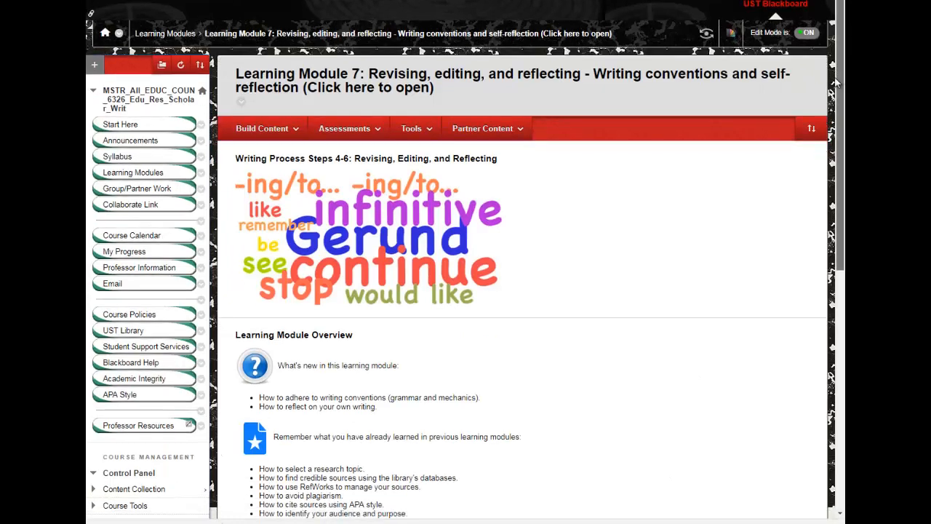
pyautogui.scroll(-3)
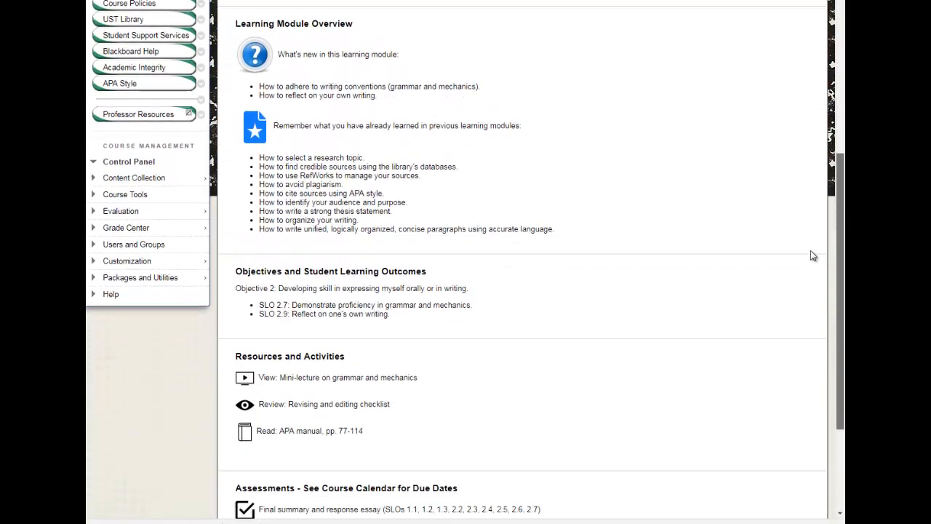
pyautogui.scroll(-3)
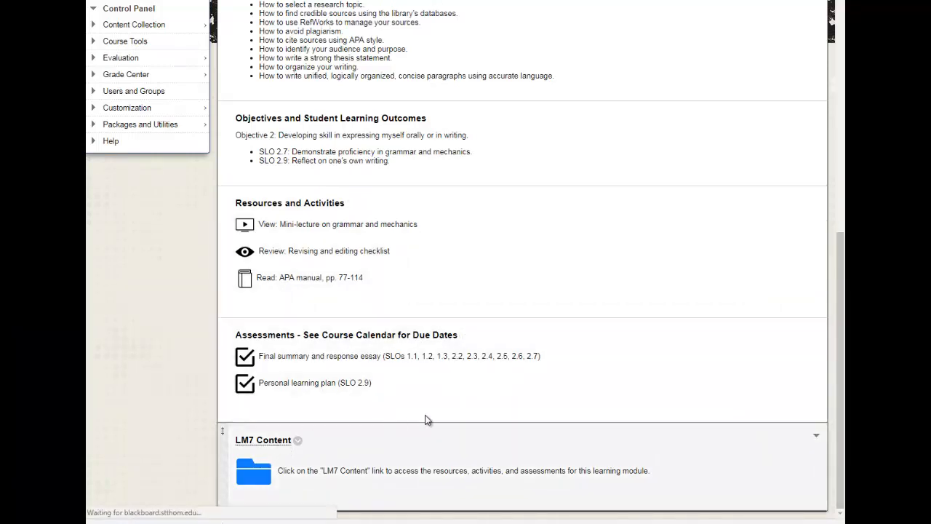
# - Open the LM7 Content folder and read down through the personal learning plan to Additional Resources
pyautogui.click(262, 439)
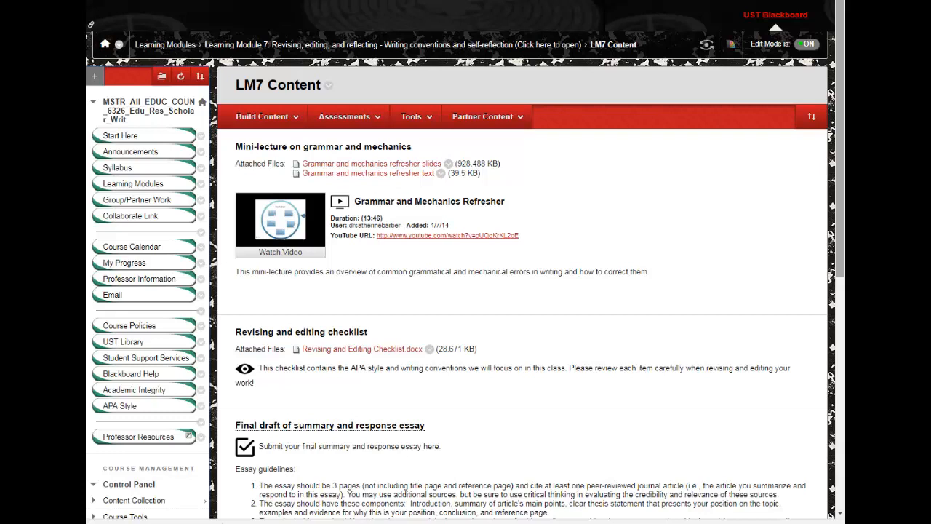
pyautogui.scroll(-3)
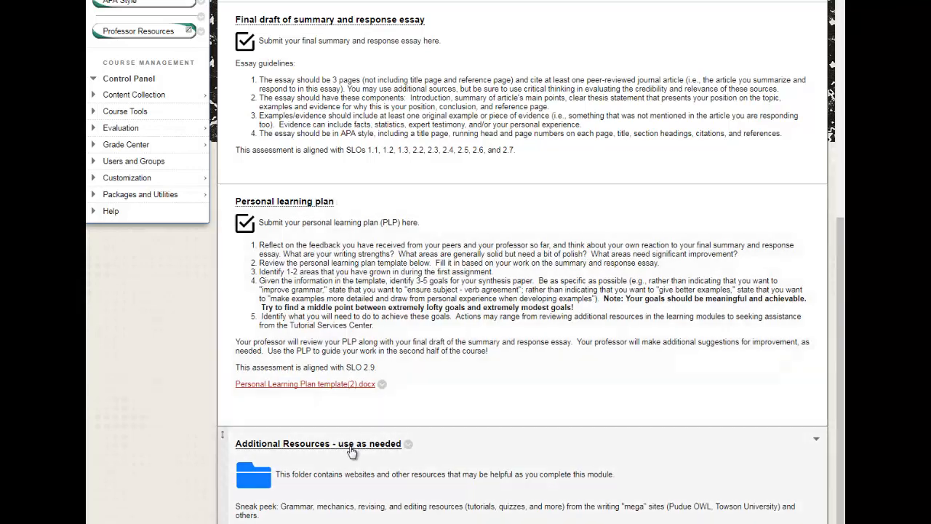
# - Open the 'Additional Resources - use as needed' folder and browse its grammar and revising links
pyautogui.click(317, 442)
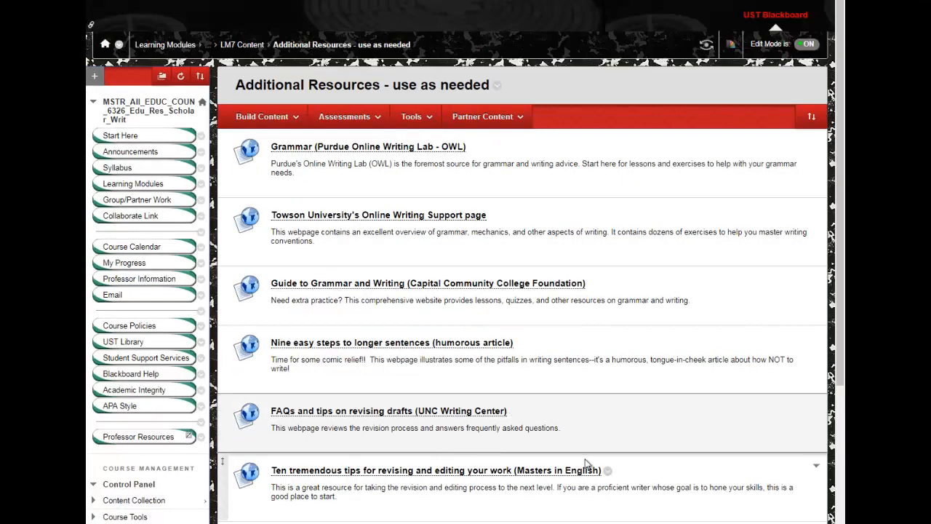
pyautogui.moveTo(815, 439)
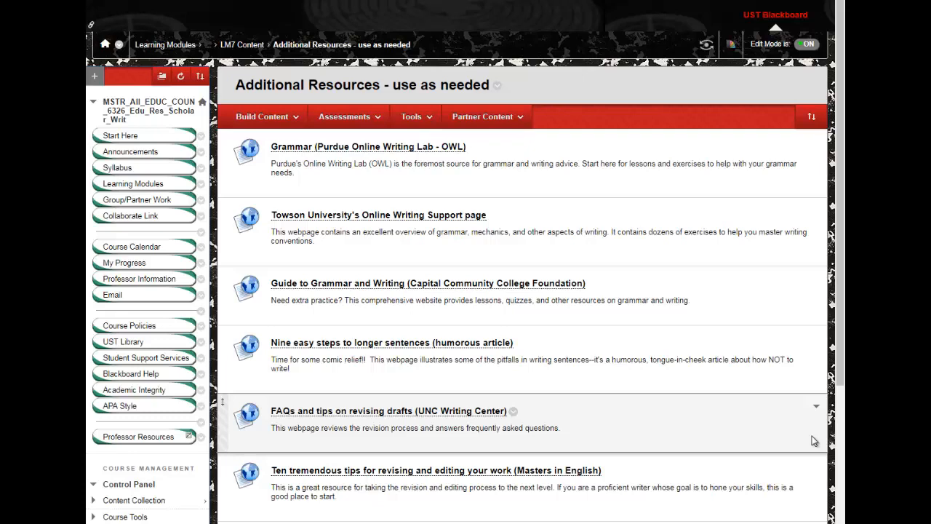
pyautogui.scroll(-3)
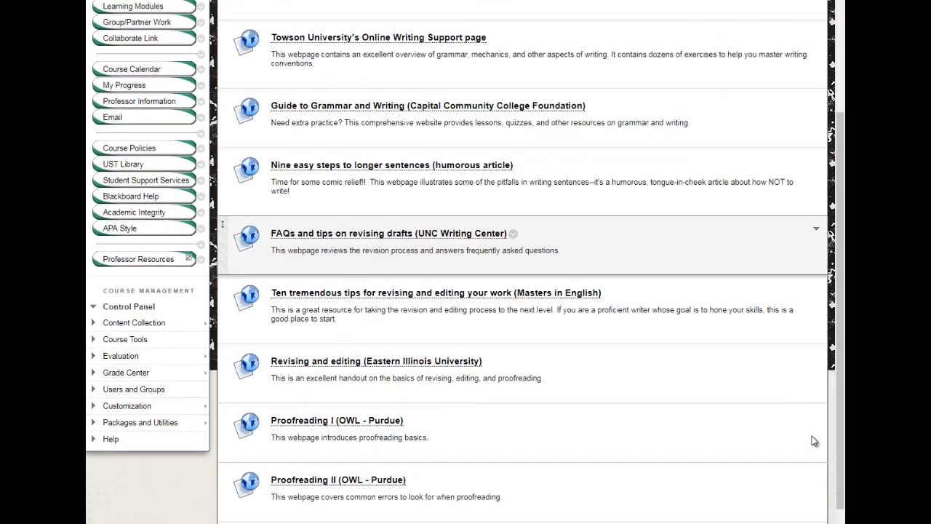
pyautogui.scroll(-3)
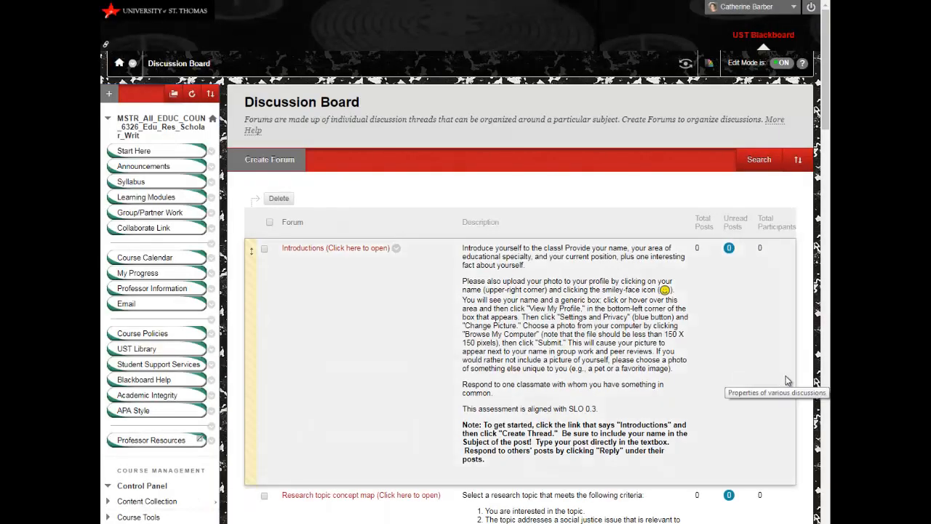
pyautogui.moveTo(803, 375)
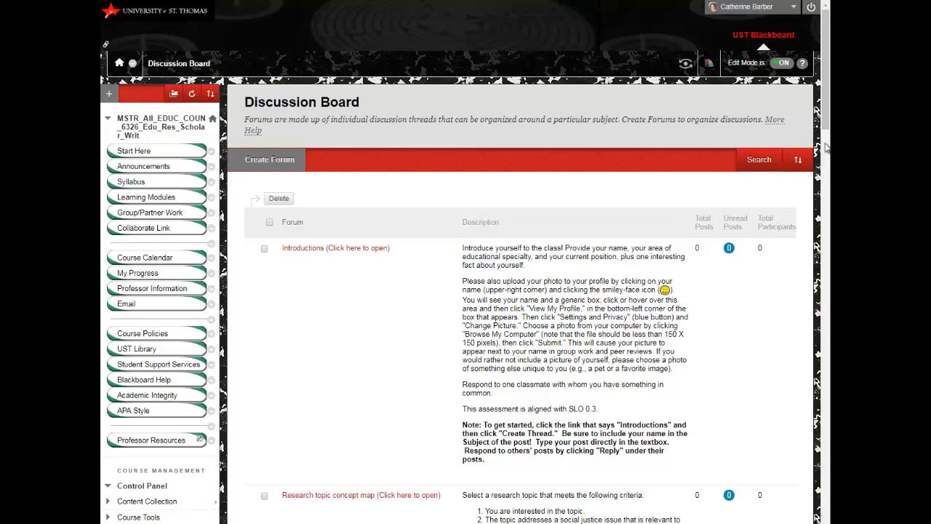
# - Scroll through the Discussion Board forums and open the Personal Learning Plan document
pyautogui.scroll(-3)
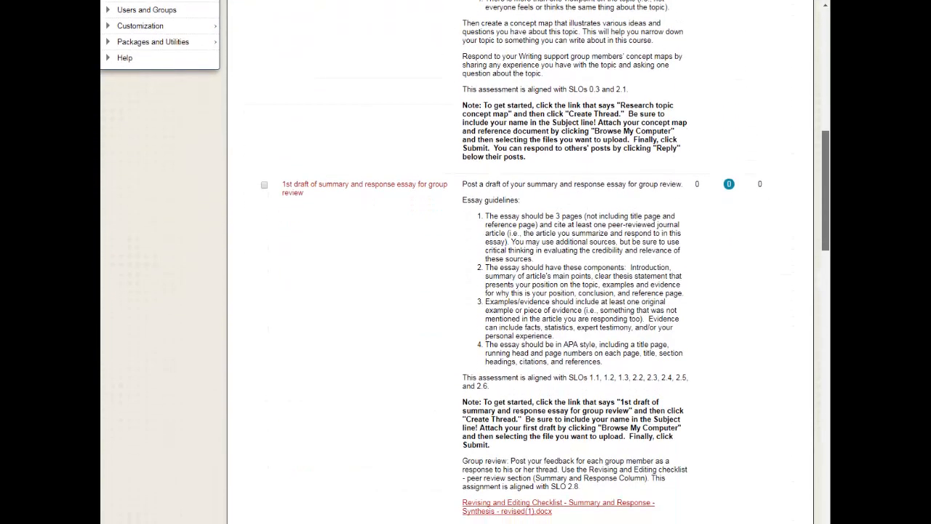
pyautogui.scroll(-3)
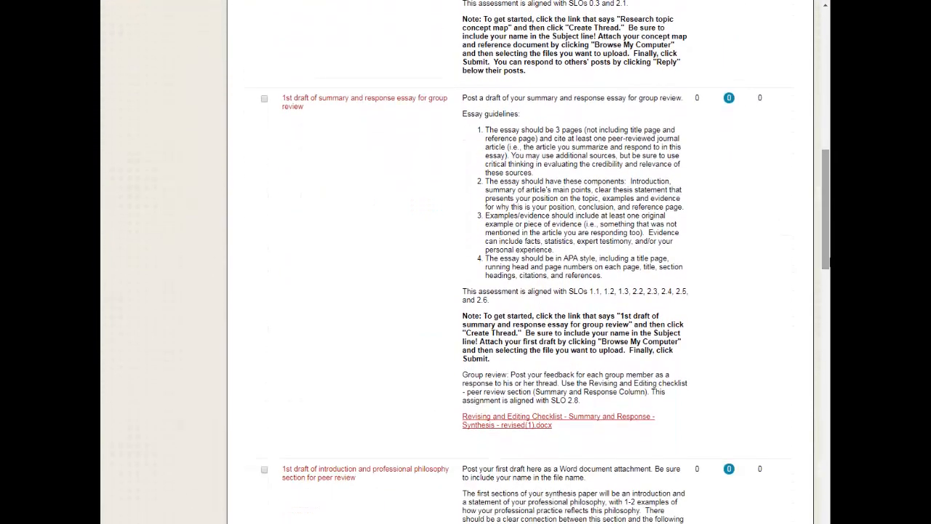
pyautogui.click(559, 421)
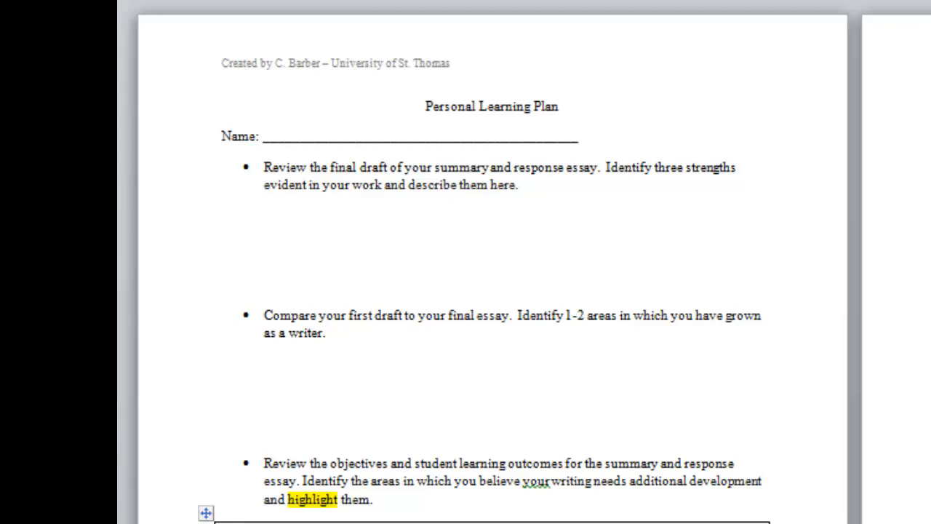
# - Scroll through the Personal Learning Plan template's reflection prompts in Word
pyautogui.scroll(-3)
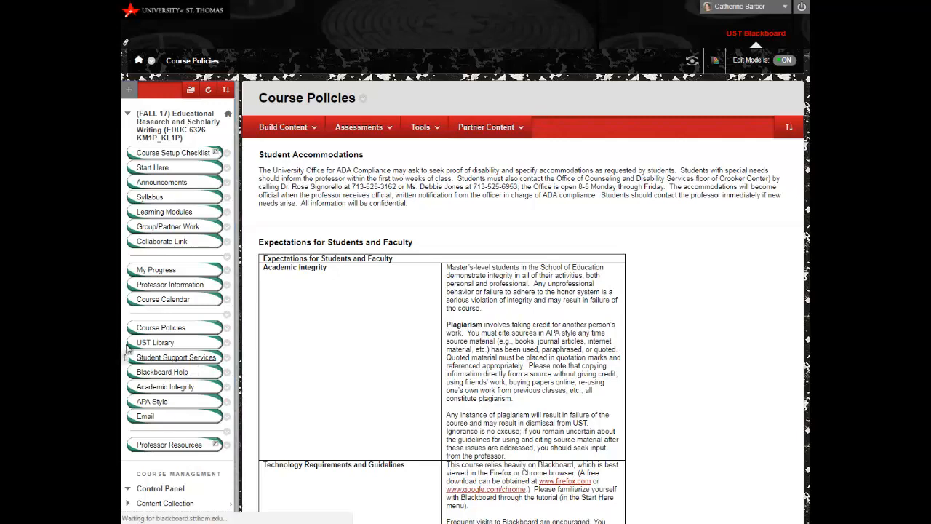
# - Visit the Student Support Services page, then bring up the Mid-point course feedback survey preview
pyautogui.click(174, 358)
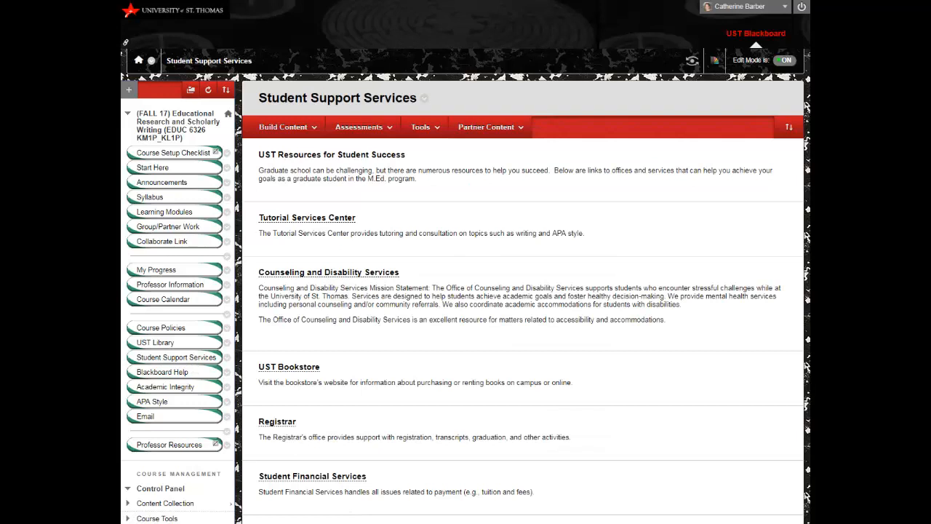
pyautogui.moveTo(171, 284)
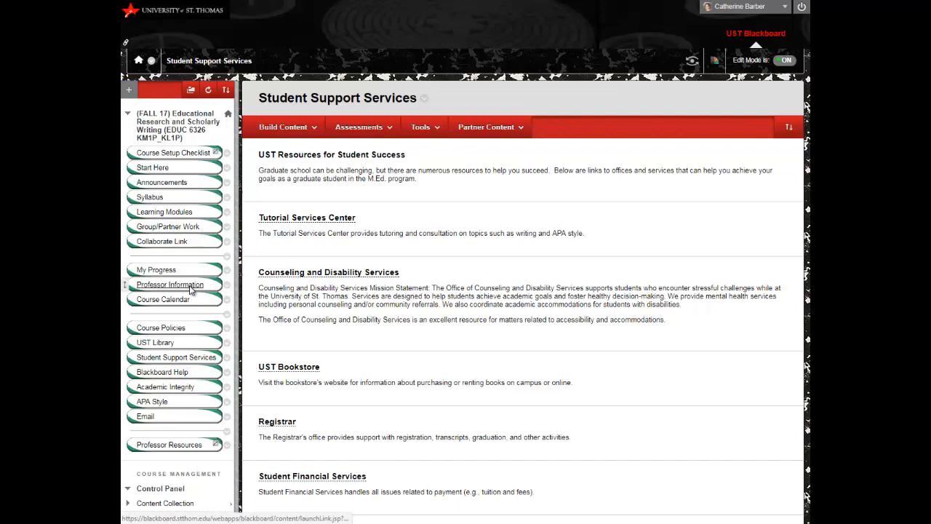
pyautogui.click(169, 283)
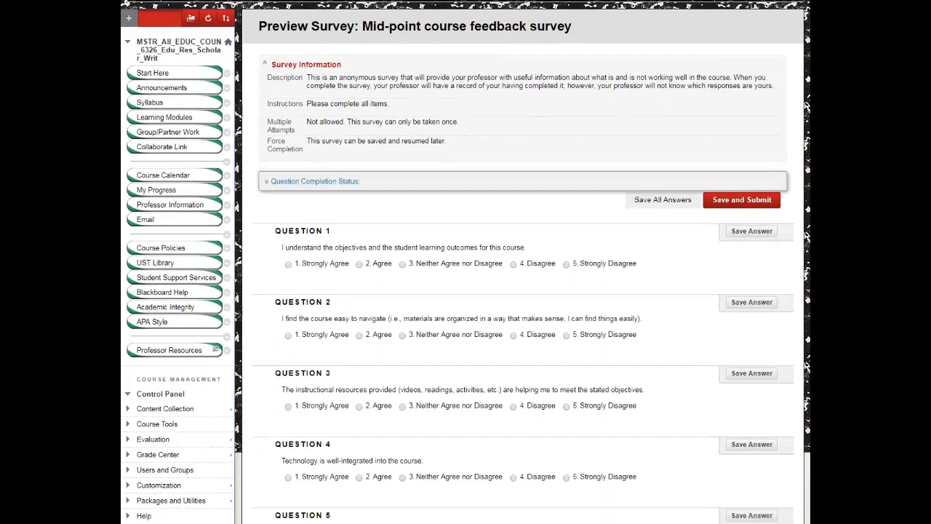
# - Scroll the Mid-point feedback survey preview to its end at open-ended Question 20
pyautogui.scroll(-3)
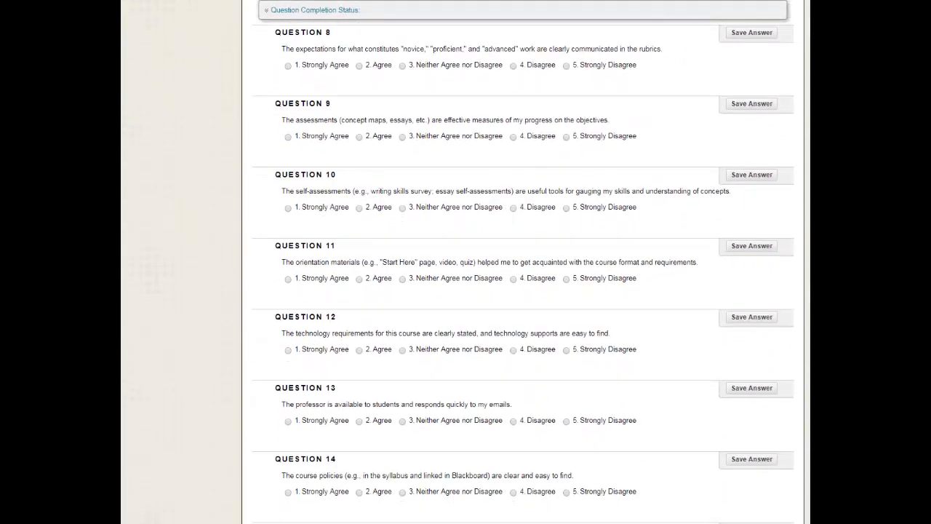
pyautogui.scroll(-3)
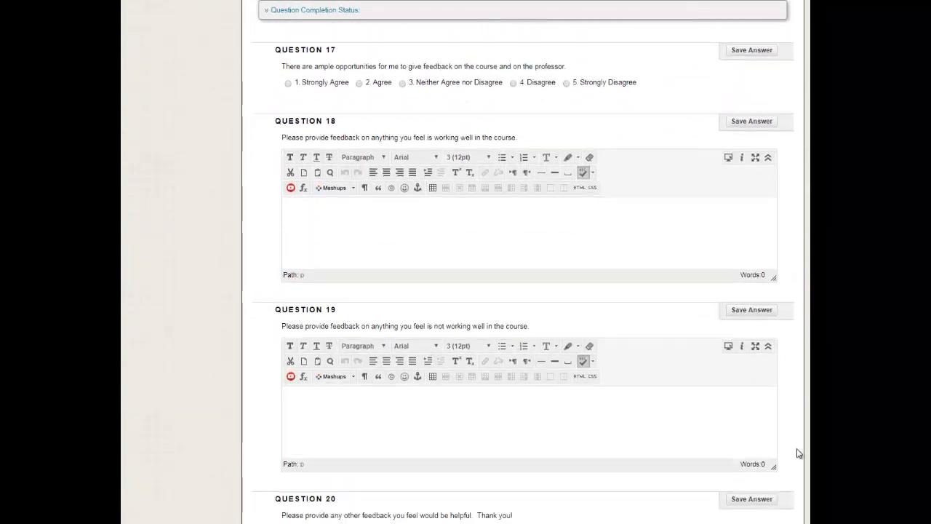
pyautogui.scroll(-3)
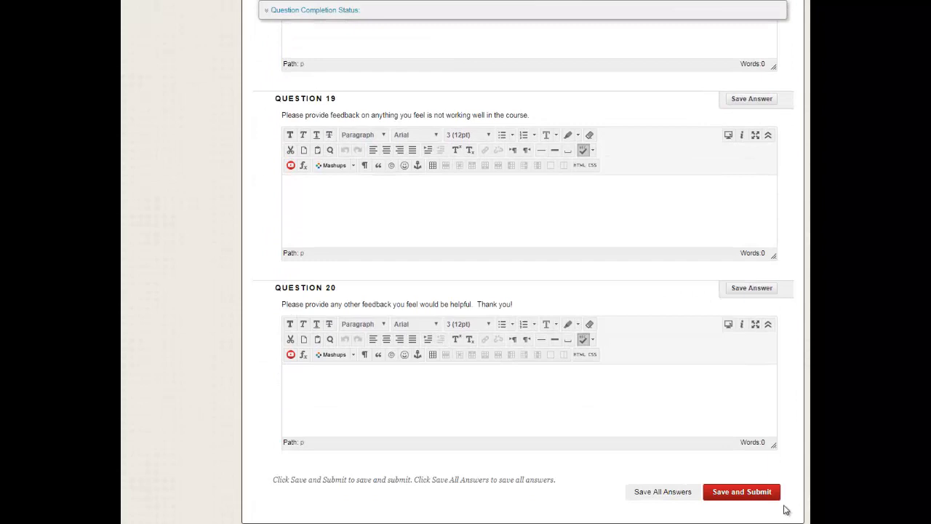